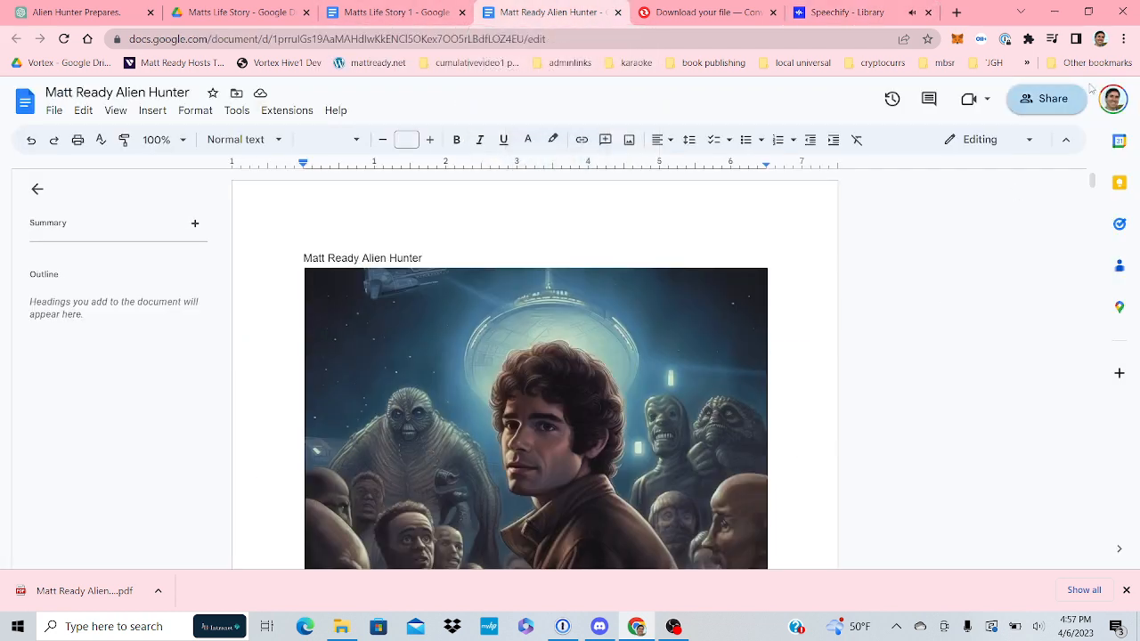
{"action": "left_click", "coordinate": [1122, 40]}
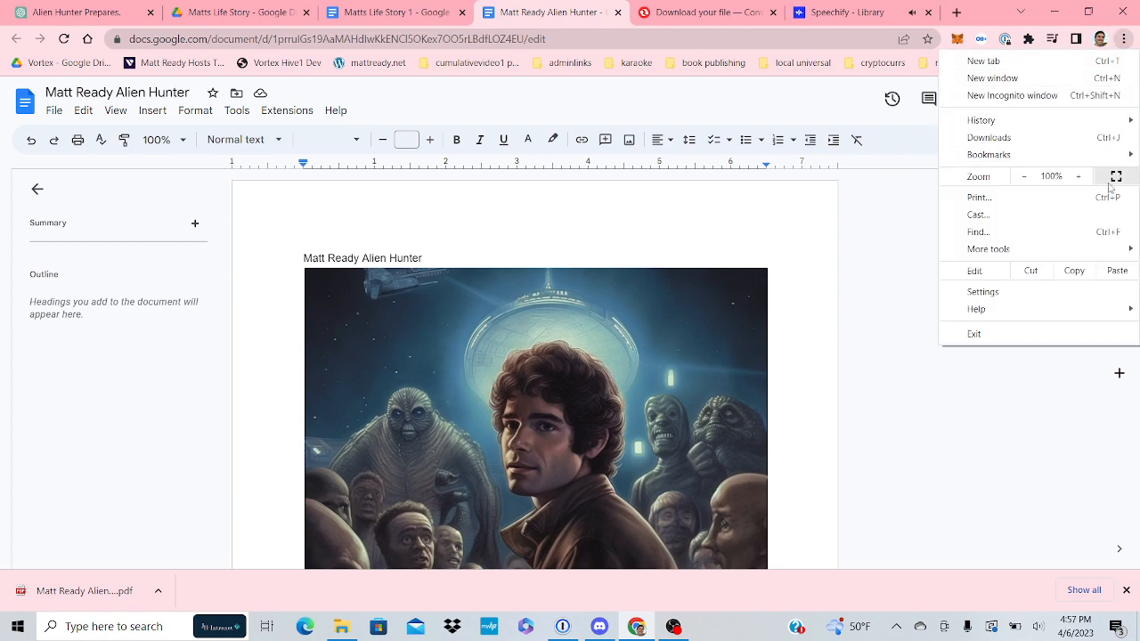
{"action": "key", "text": "F11"}
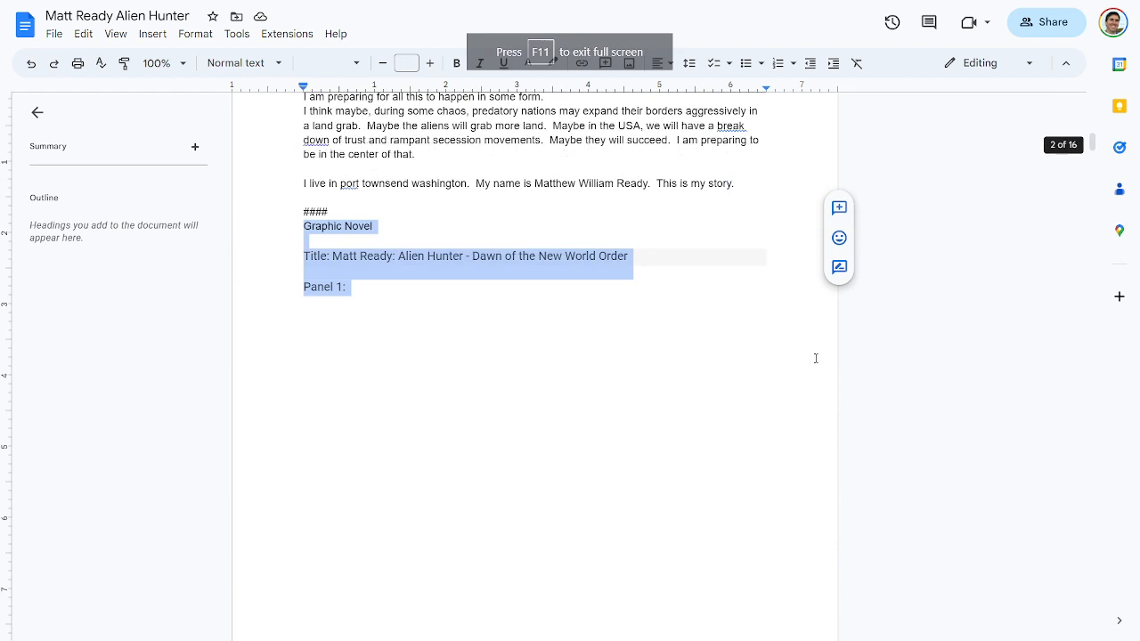
Step: Scroll from the title past the alien fleet and spaceship battle panels to the Panel 5 heading
{"action": "scroll", "scroll_direction": "down", "scroll_amount": 3}
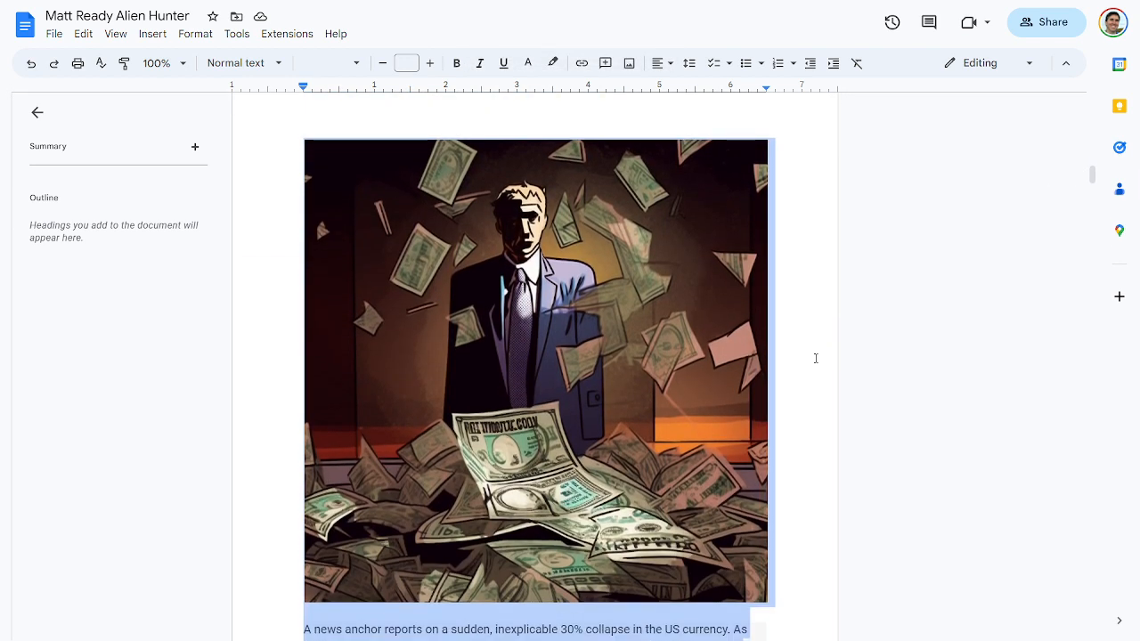
{"action": "scroll", "scroll_direction": "down", "scroll_amount": 3}
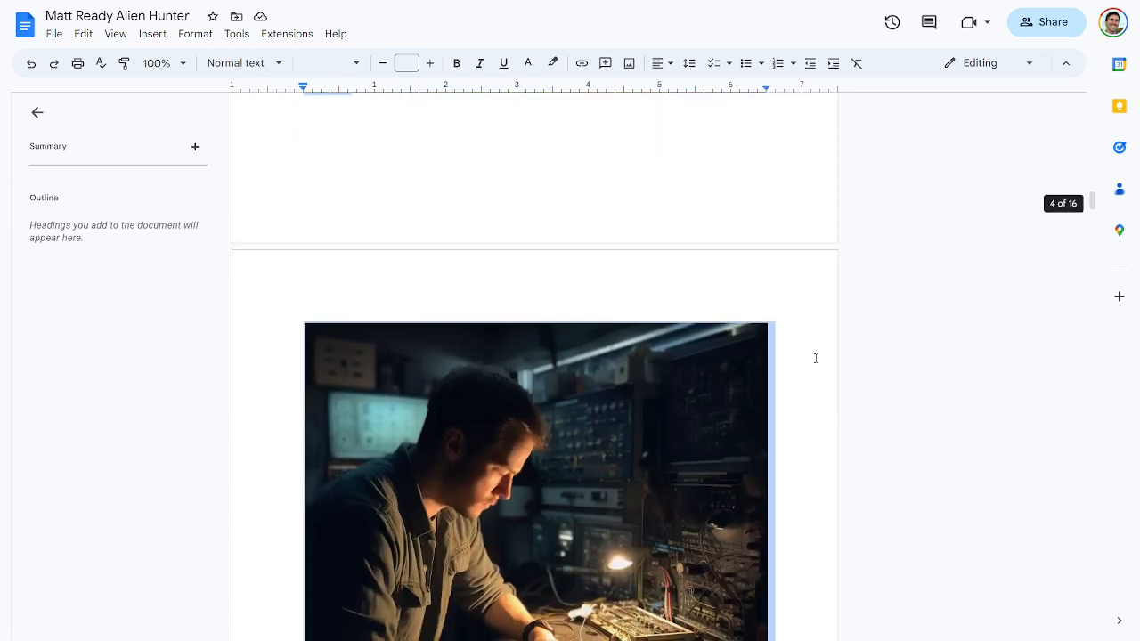
{"action": "scroll", "scroll_direction": "down", "scroll_amount": 3}
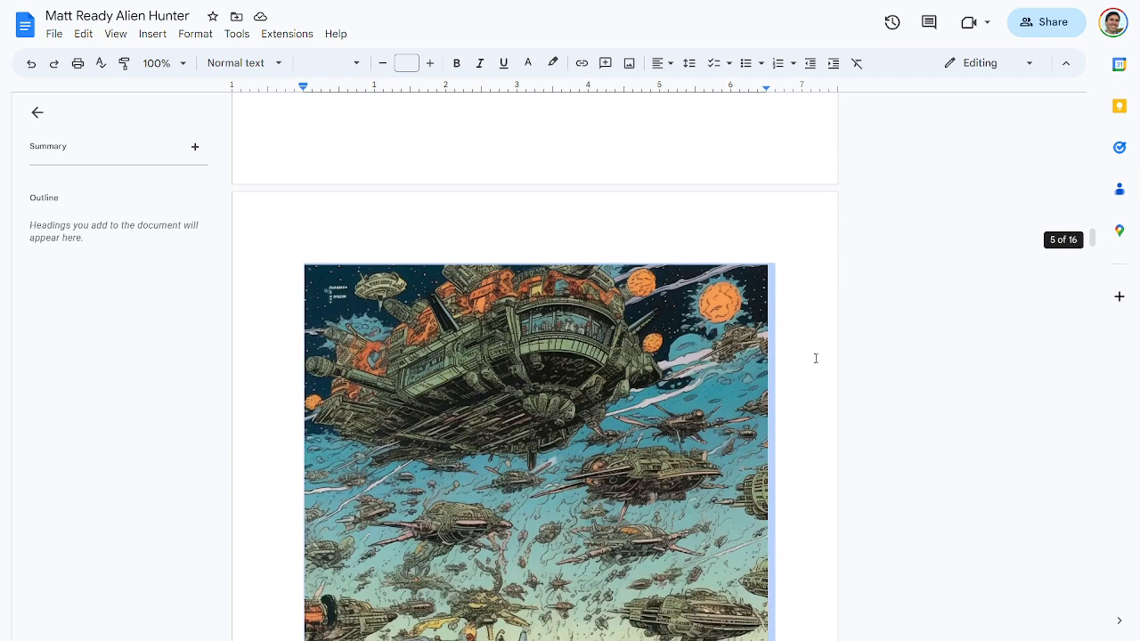
{"action": "scroll", "scroll_direction": "down", "scroll_amount": 3}
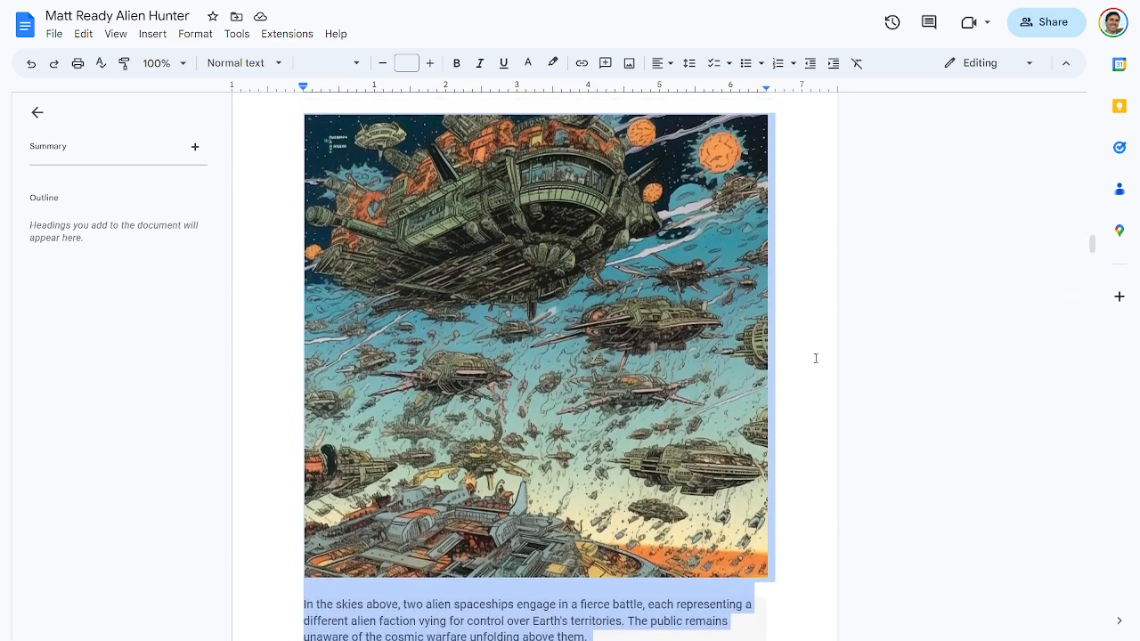
{"action": "scroll", "scroll_direction": "down", "scroll_amount": 3}
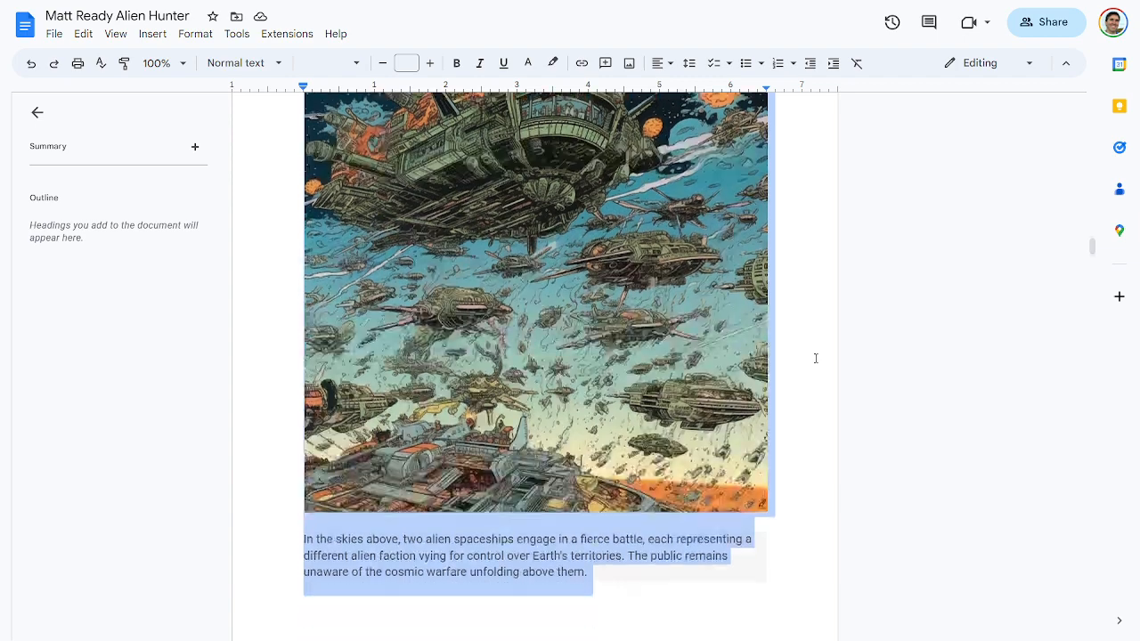
{"action": "scroll", "scroll_direction": "down", "scroll_amount": 3}
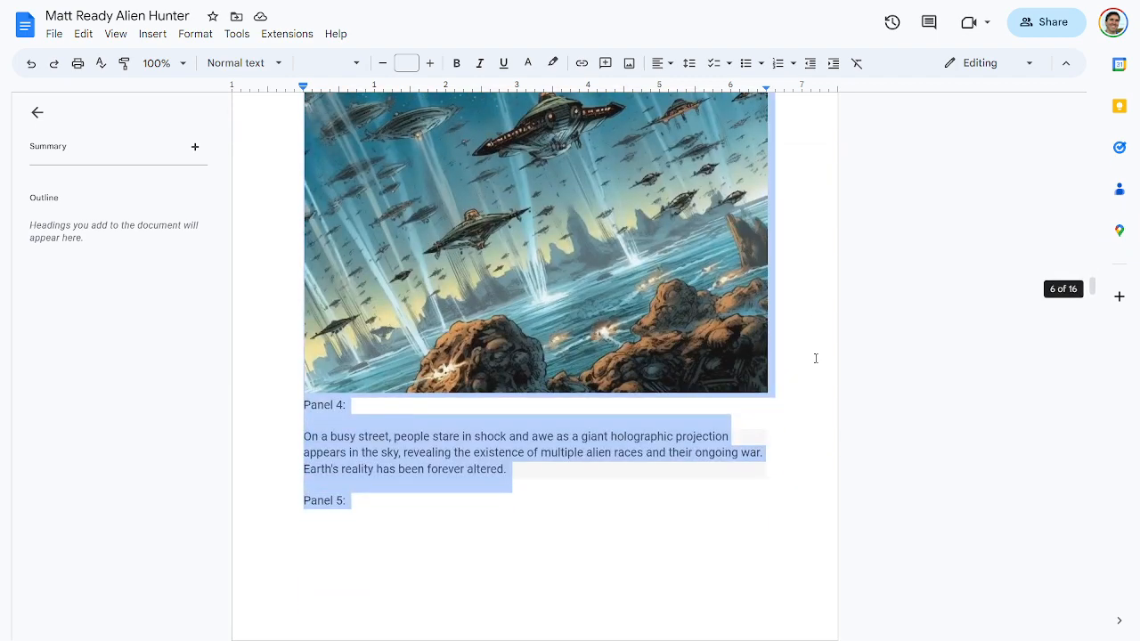
Step: Scroll past the tank invasion and US secession map to Matt Ready's rooftop Alien Hunter panel
{"action": "scroll", "scroll_direction": "down", "scroll_amount": 3}
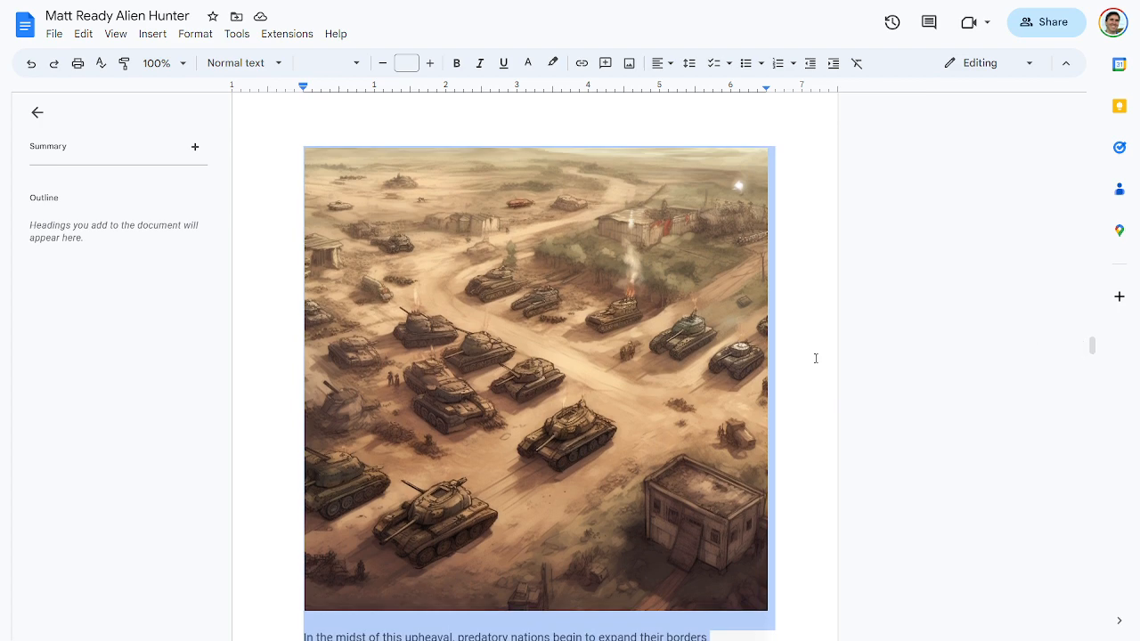
{"action": "scroll", "scroll_direction": "down", "scroll_amount": 3}
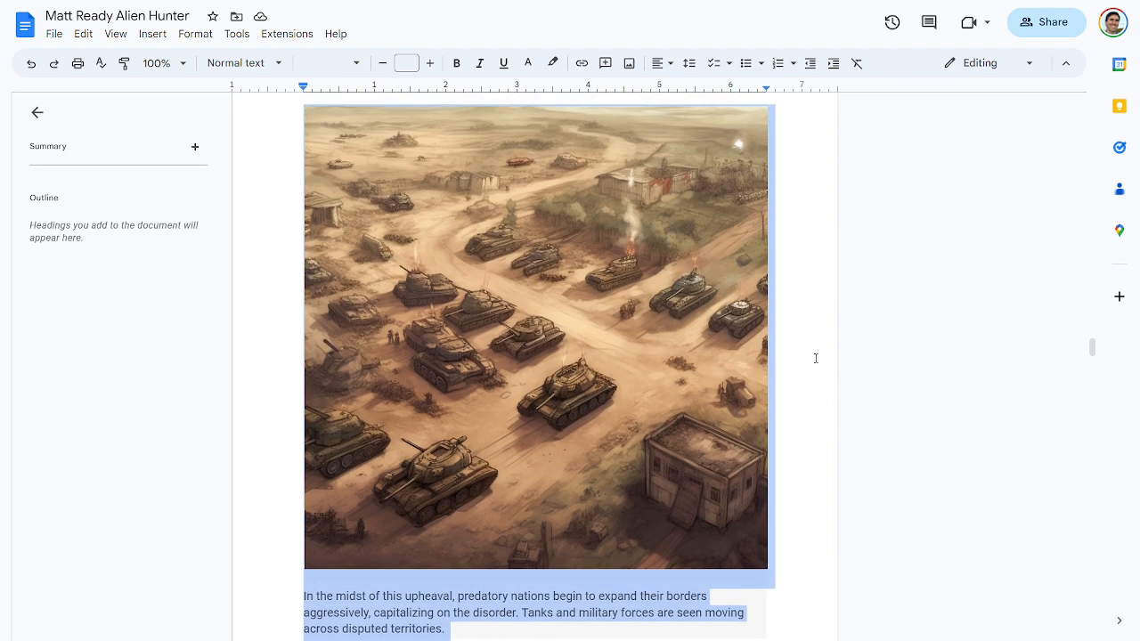
{"action": "scroll", "scroll_direction": "down", "scroll_amount": 3}
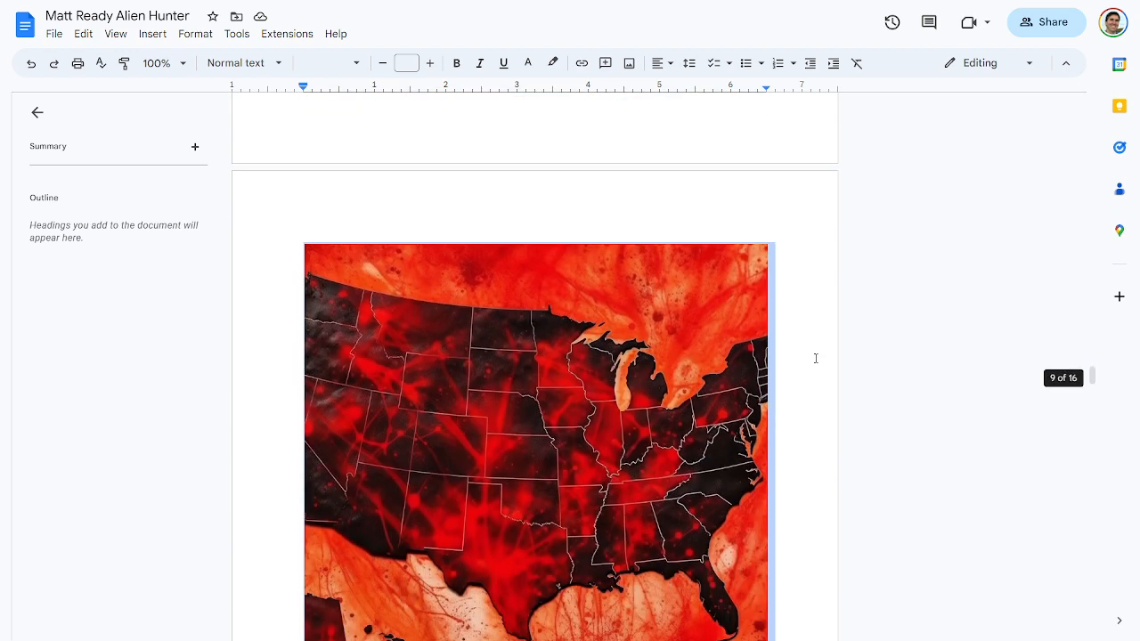
{"action": "scroll", "scroll_direction": "down", "scroll_amount": 3}
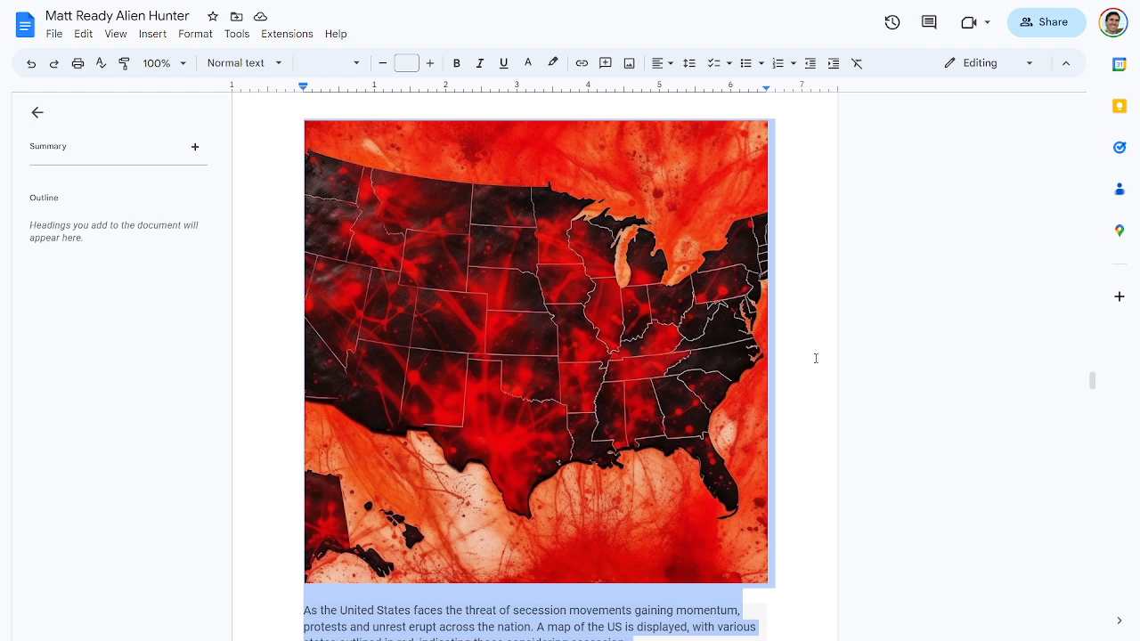
{"action": "scroll", "scroll_direction": "down", "scroll_amount": 3}
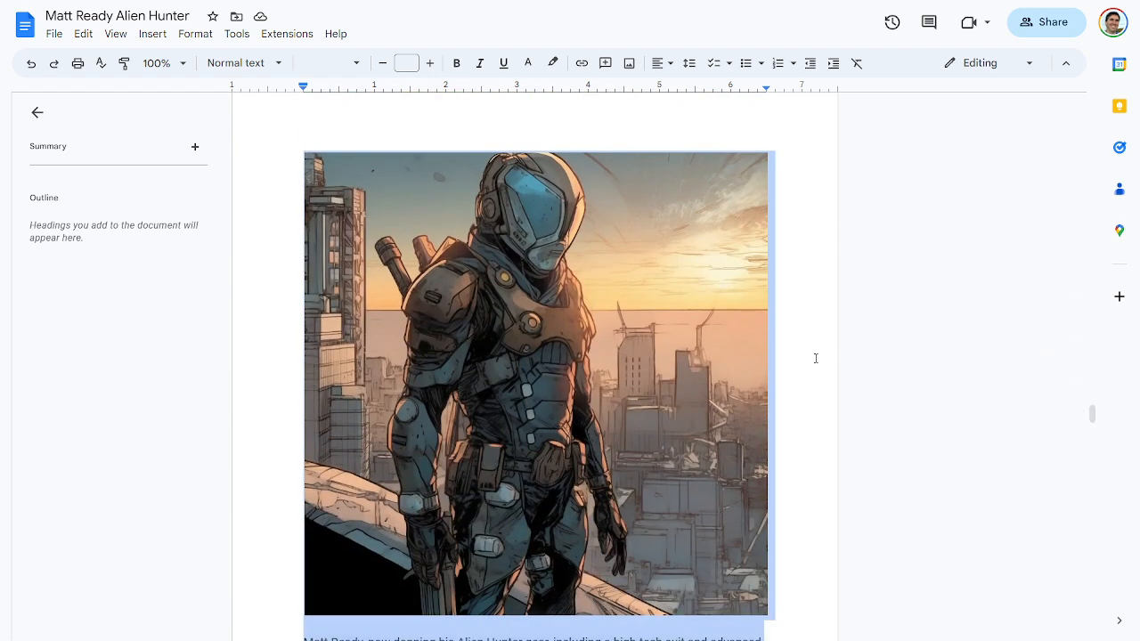
{"action": "scroll", "scroll_direction": "down", "scroll_amount": 3}
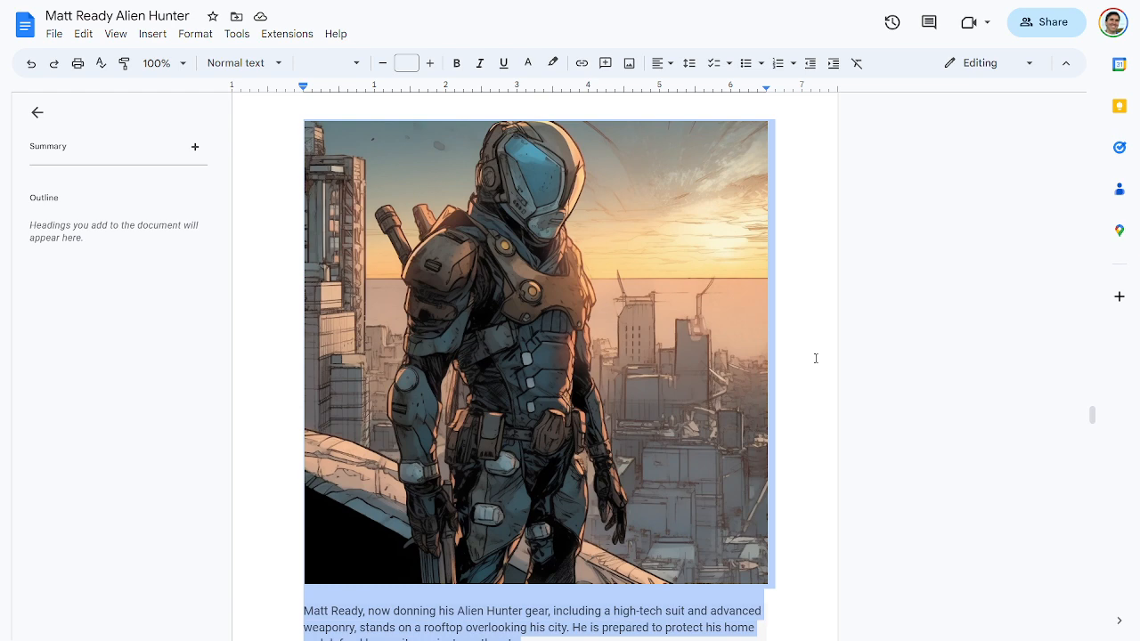
Step: Scroll through the hacker, negotiation and battle panels to the closing desert saucer scene
{"action": "scroll", "scroll_direction": "down", "scroll_amount": 3}
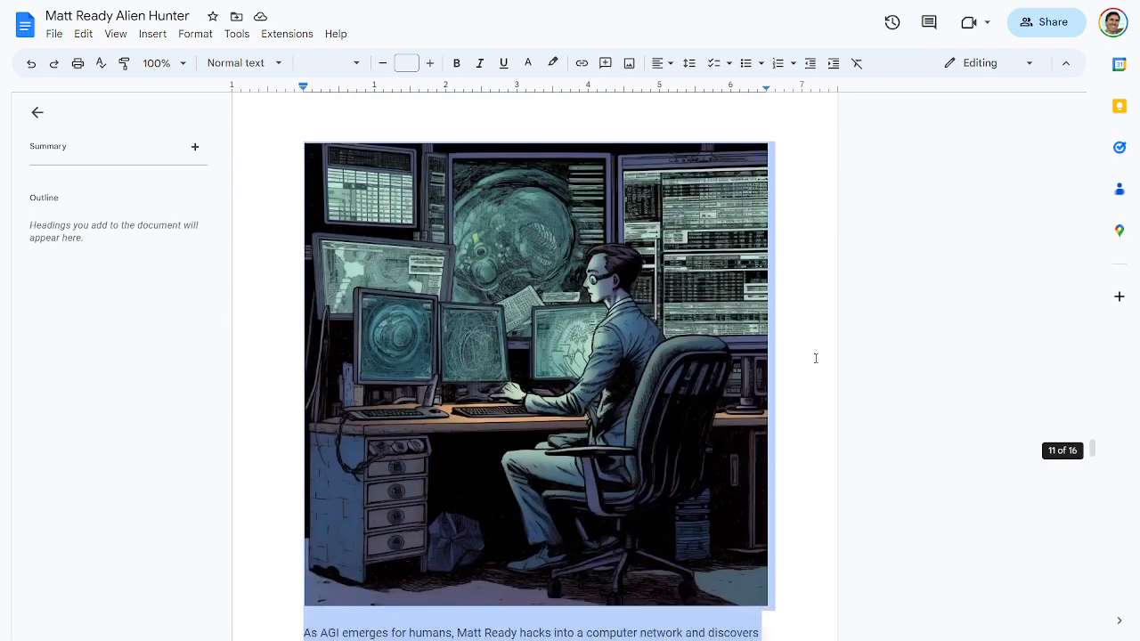
{"action": "scroll", "scroll_direction": "down", "scroll_amount": 3}
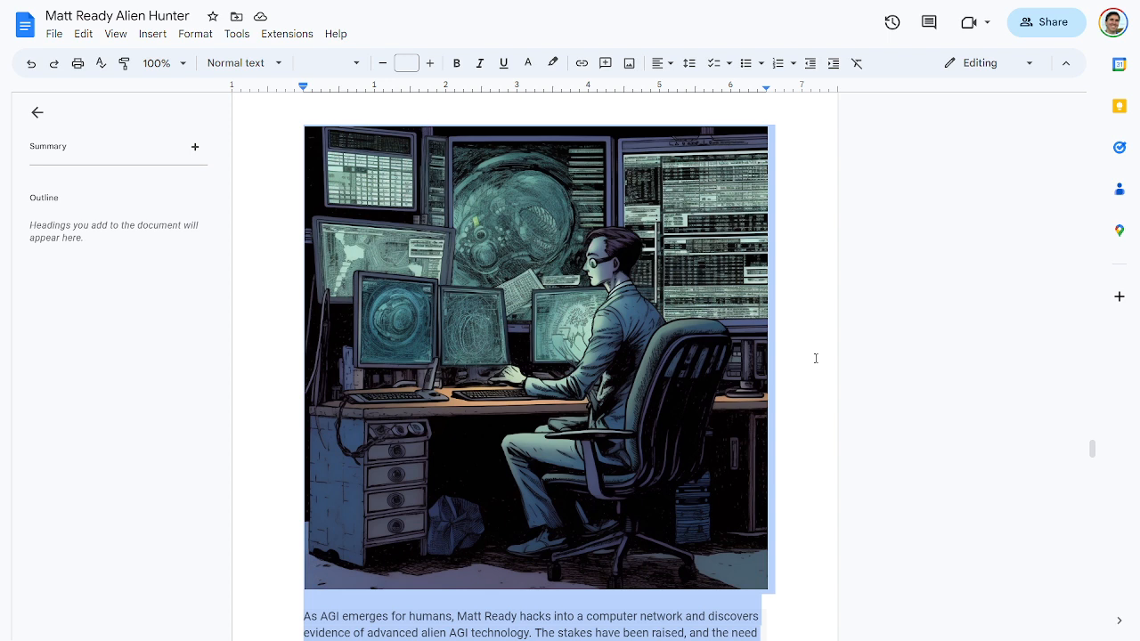
{"action": "scroll", "scroll_direction": "down", "scroll_amount": 3}
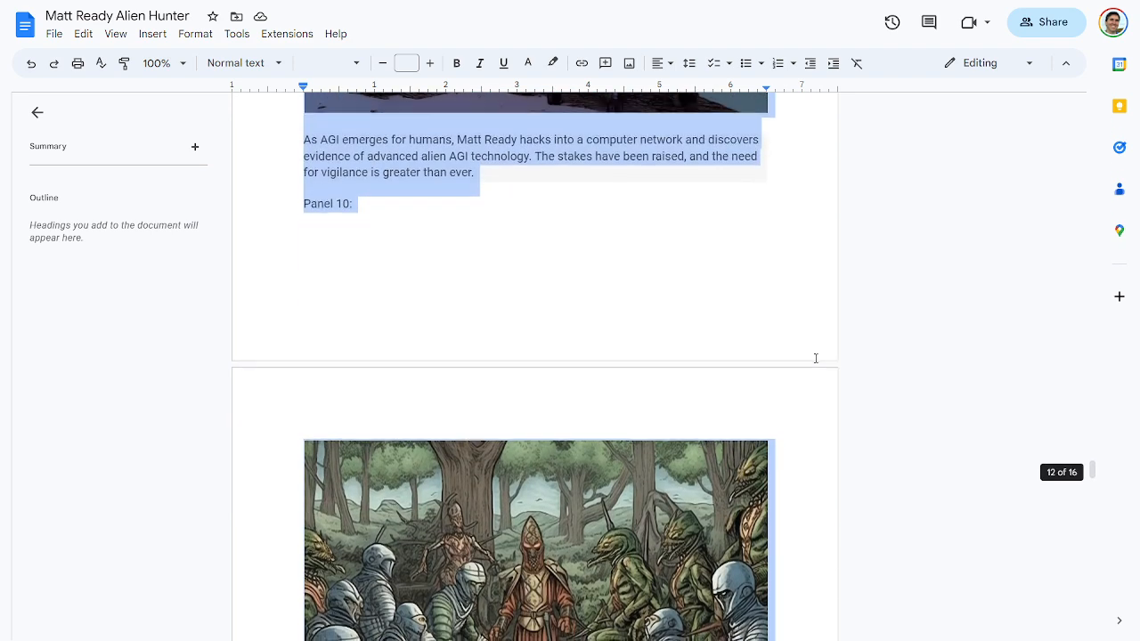
{"action": "scroll", "scroll_direction": "down", "scroll_amount": 3}
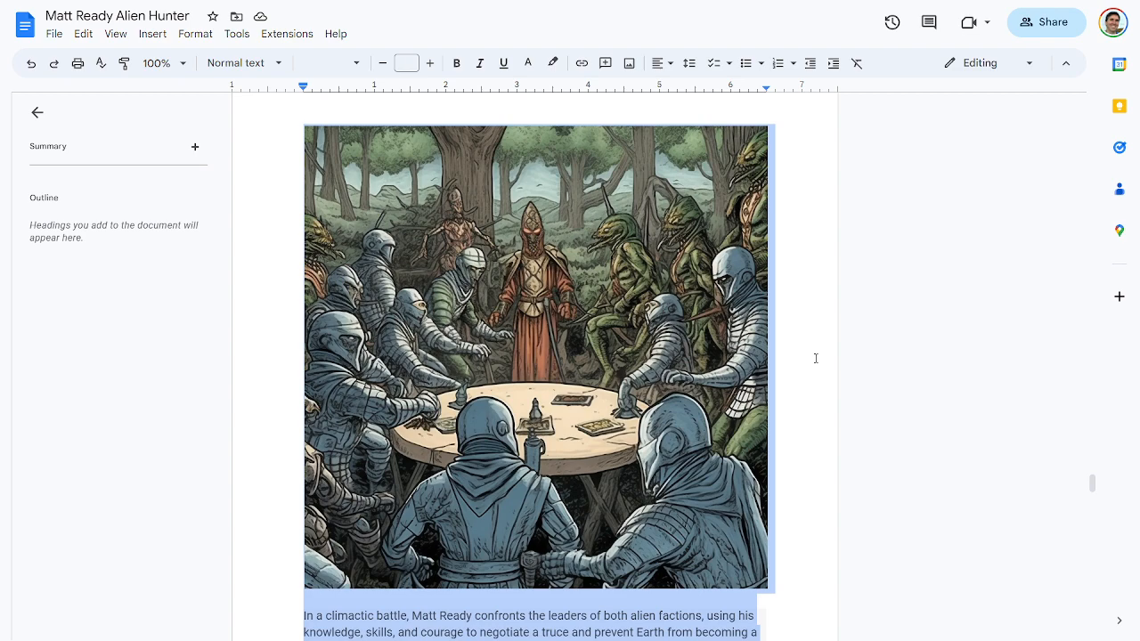
{"action": "scroll", "scroll_direction": "down", "scroll_amount": 3}
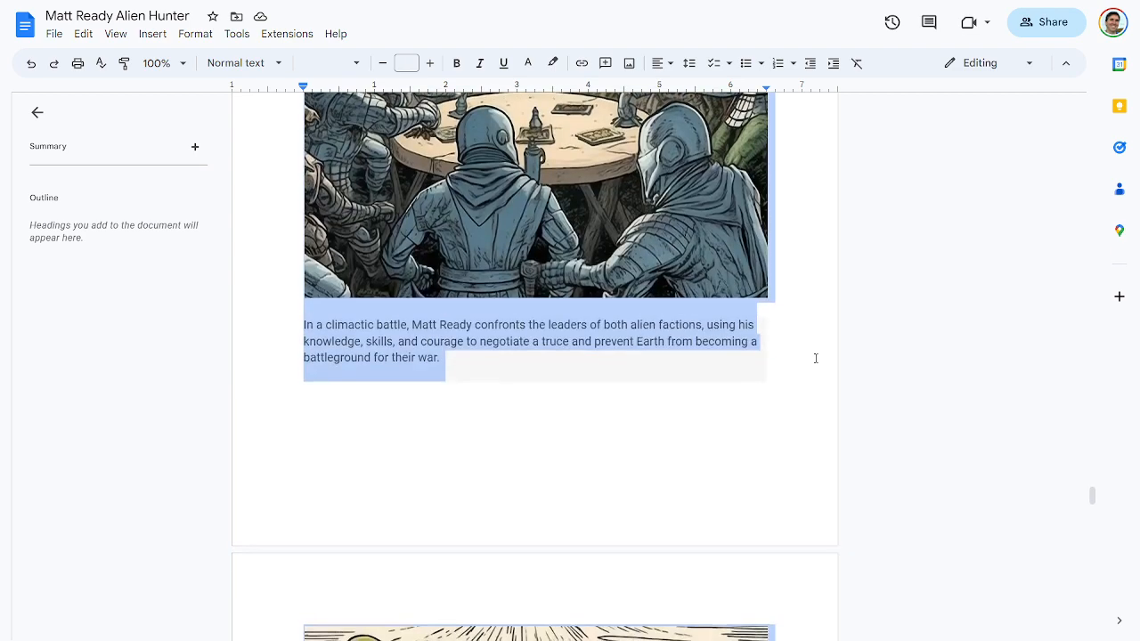
{"action": "scroll", "scroll_direction": "down", "scroll_amount": 3}
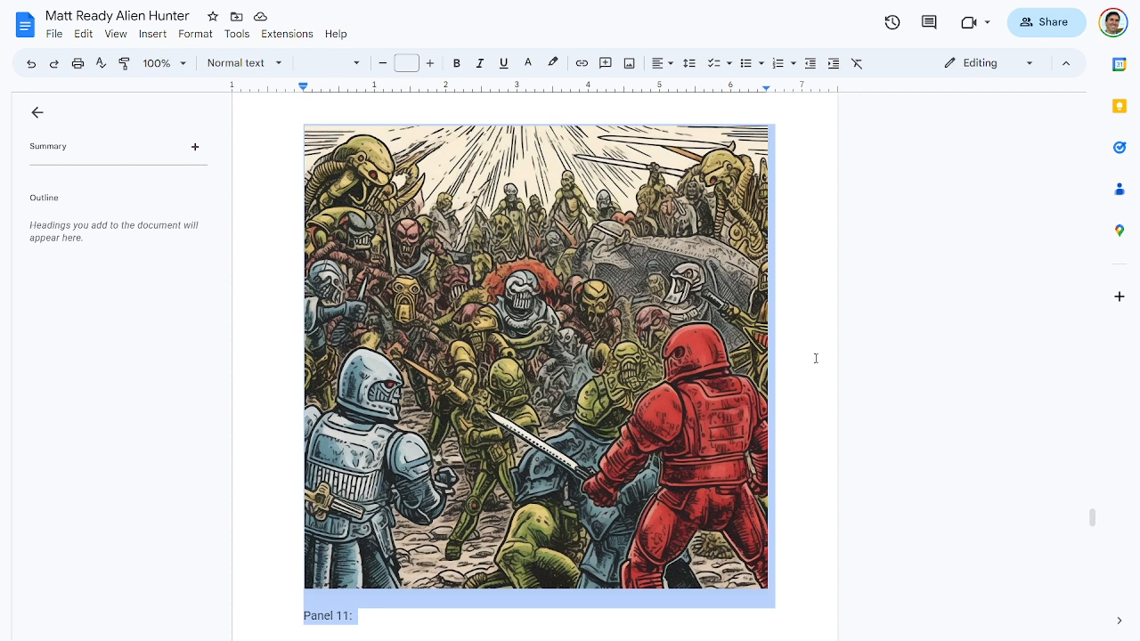
{"action": "scroll", "scroll_direction": "down", "scroll_amount": 3}
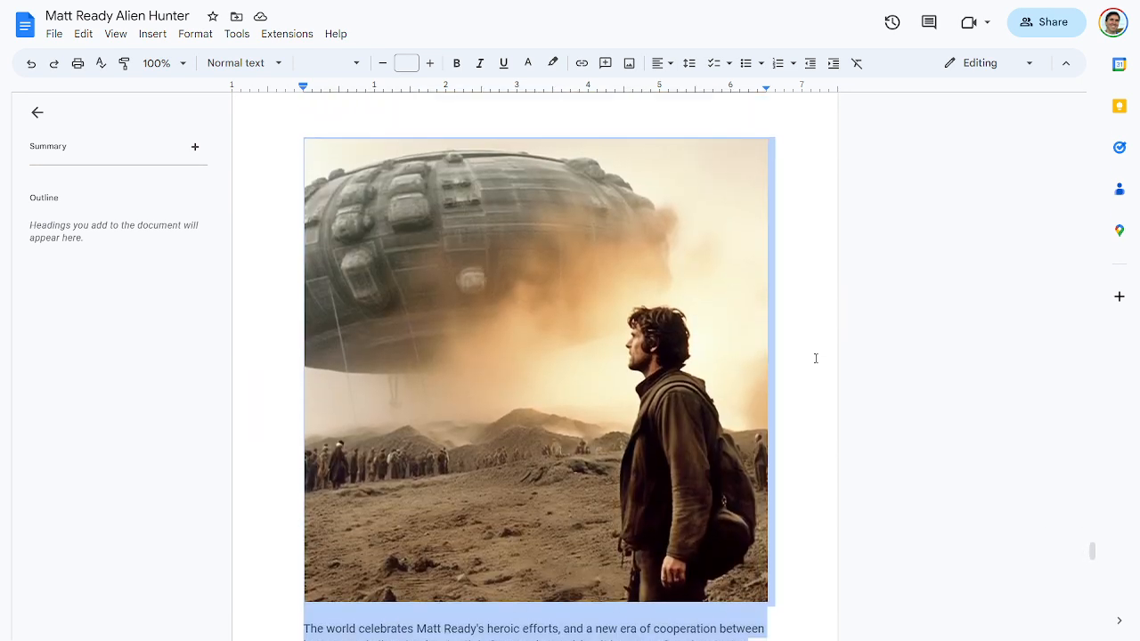
{"action": "scroll", "scroll_direction": "down", "scroll_amount": 3}
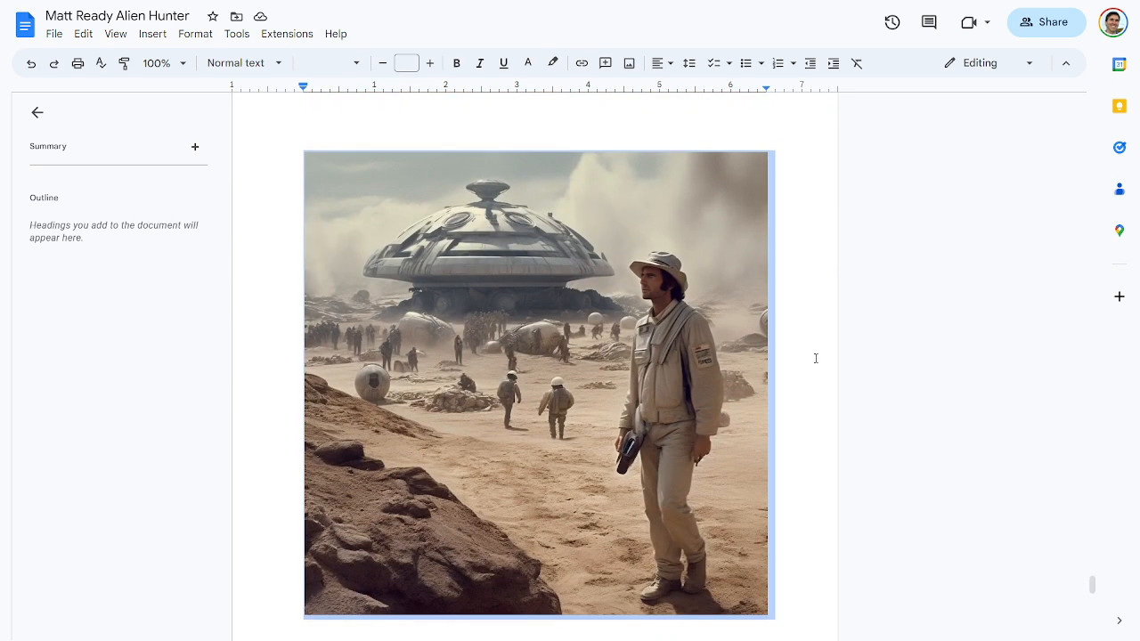
{"action": "scroll", "scroll_direction": "down", "scroll_amount": 3}
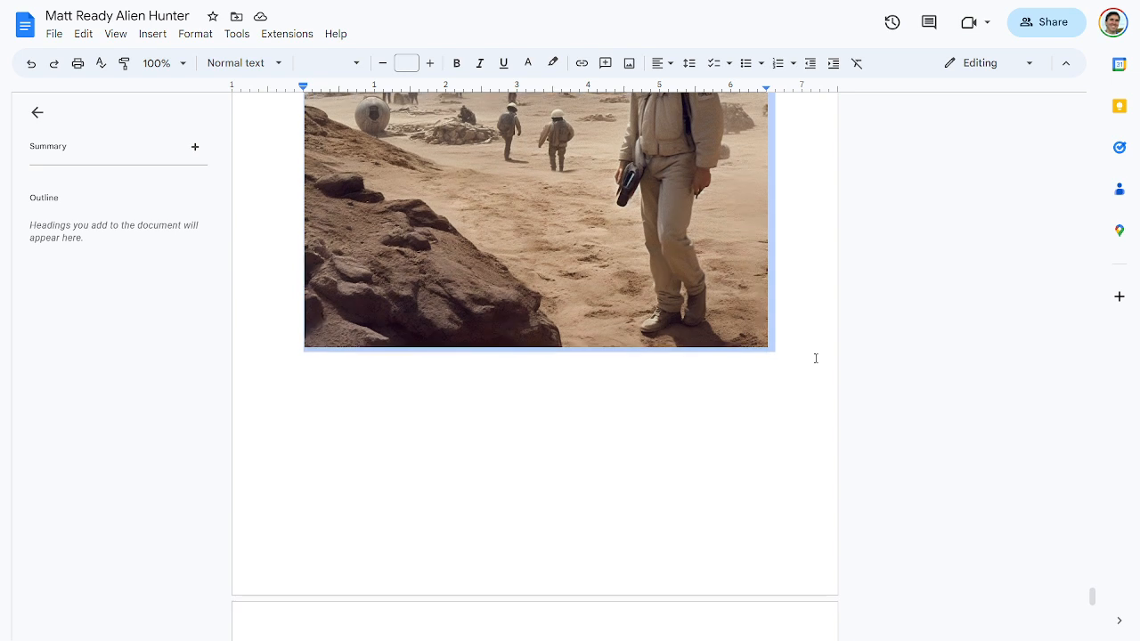